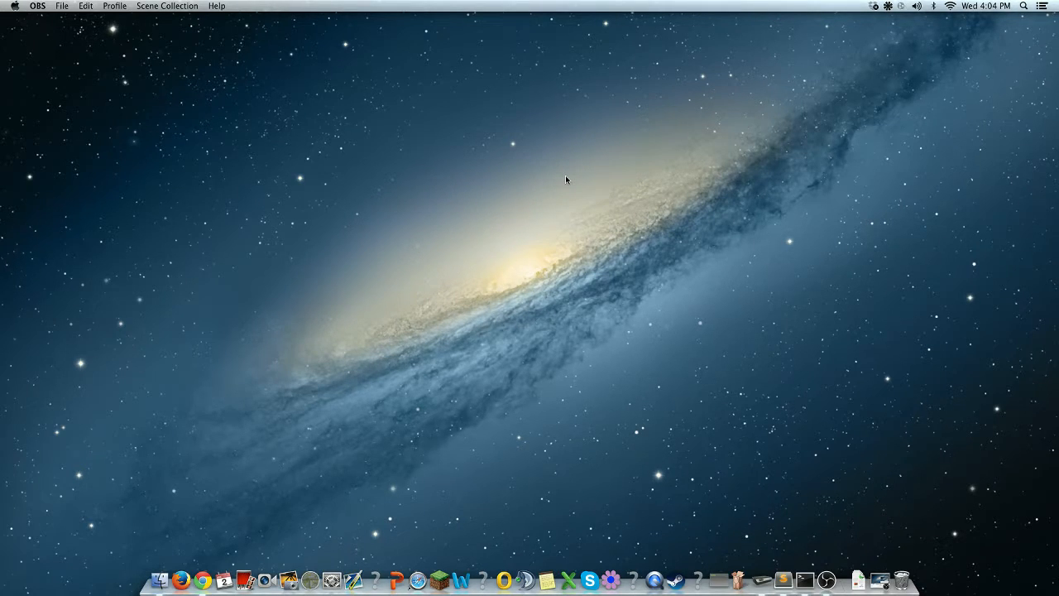
# Launch the web browser from the Dock to search for labymod.
pyautogui.click(197, 579)
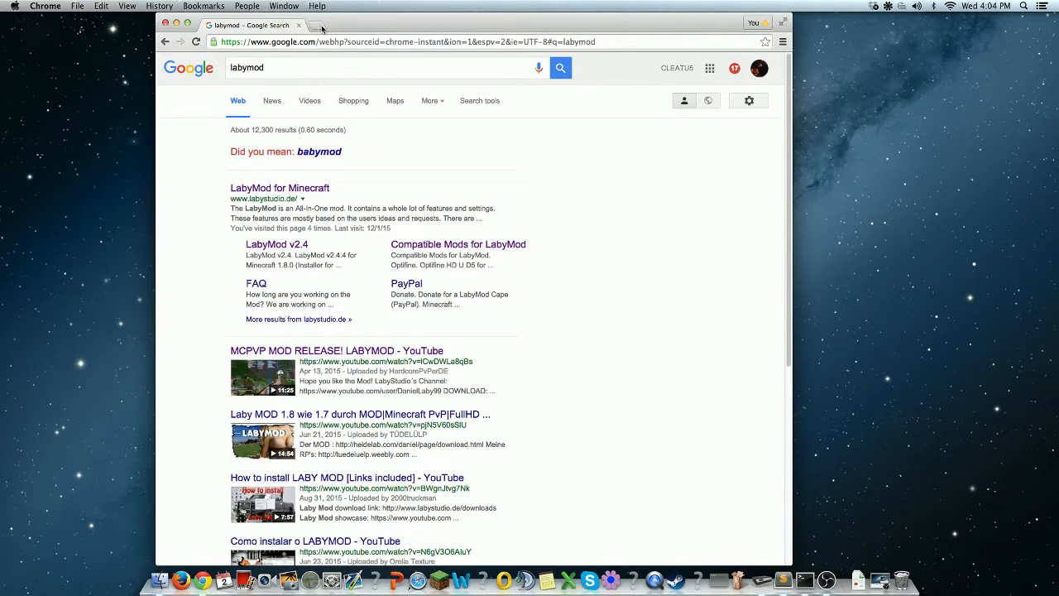
pyautogui.moveTo(306, 25)
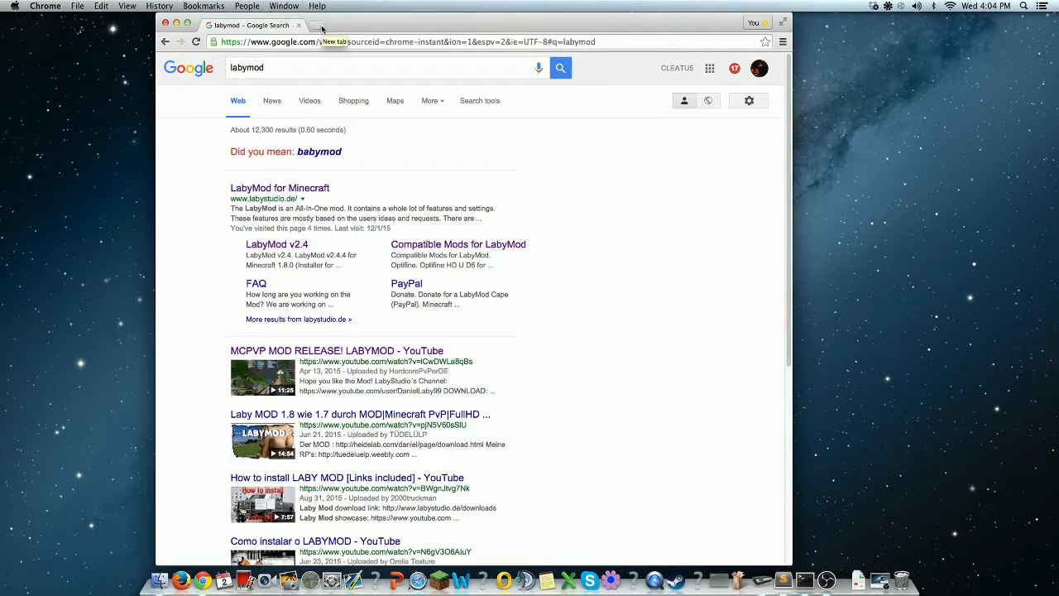
# Go to the LabyMod for Minecraft site and its Downloads page listing v2.4 installers for 1.8.0.
pyautogui.click(279, 188)
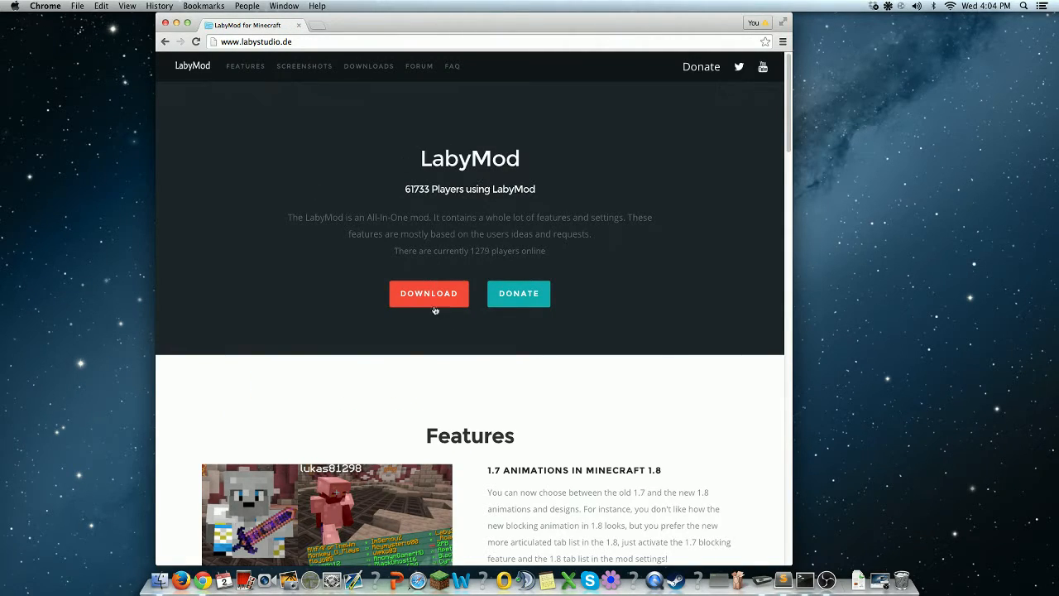
pyautogui.click(429, 293)
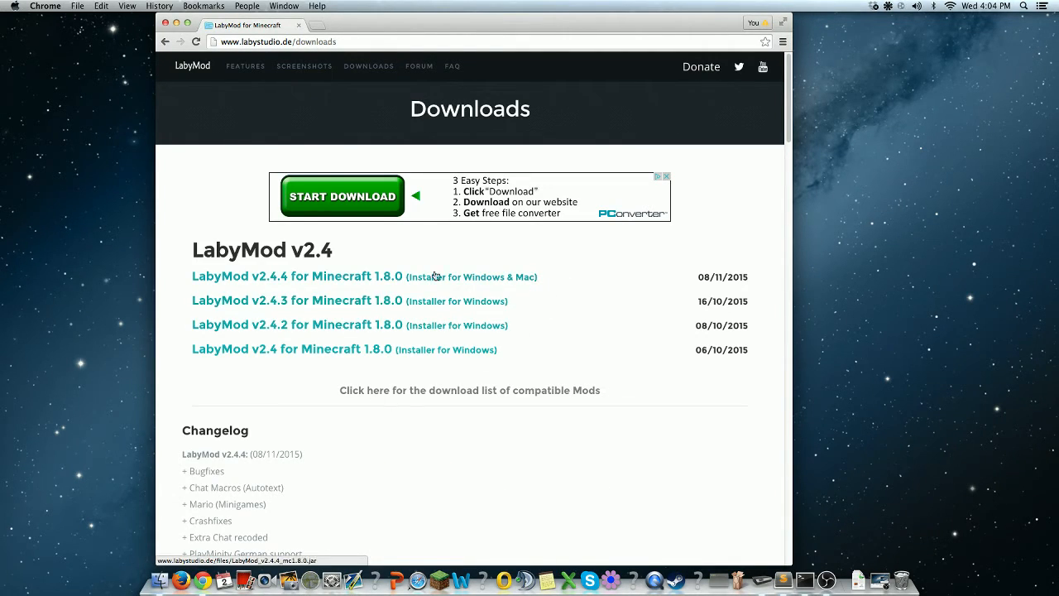
pyautogui.moveTo(470, 280)
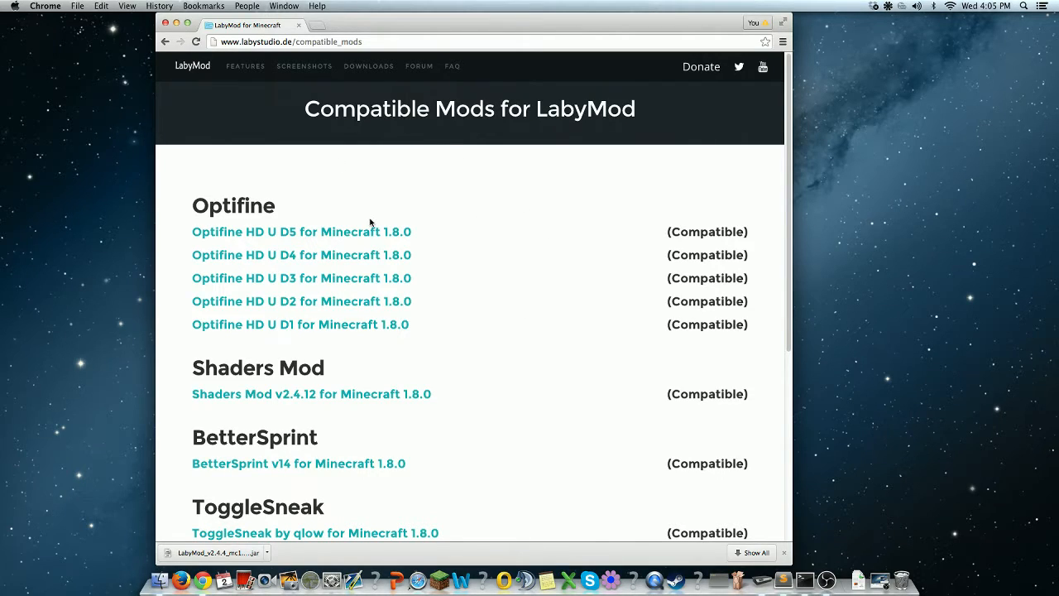
# Download the OptiFine_1.8.0_HD_U_D5.jar file to the desktop.
pyautogui.click(301, 235)
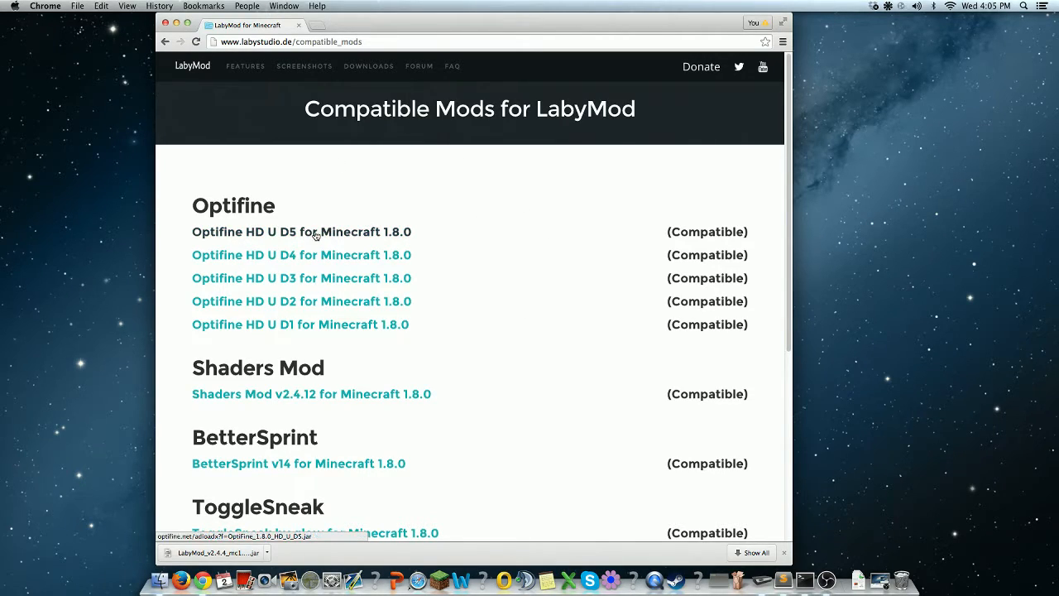
pyautogui.click(301, 231)
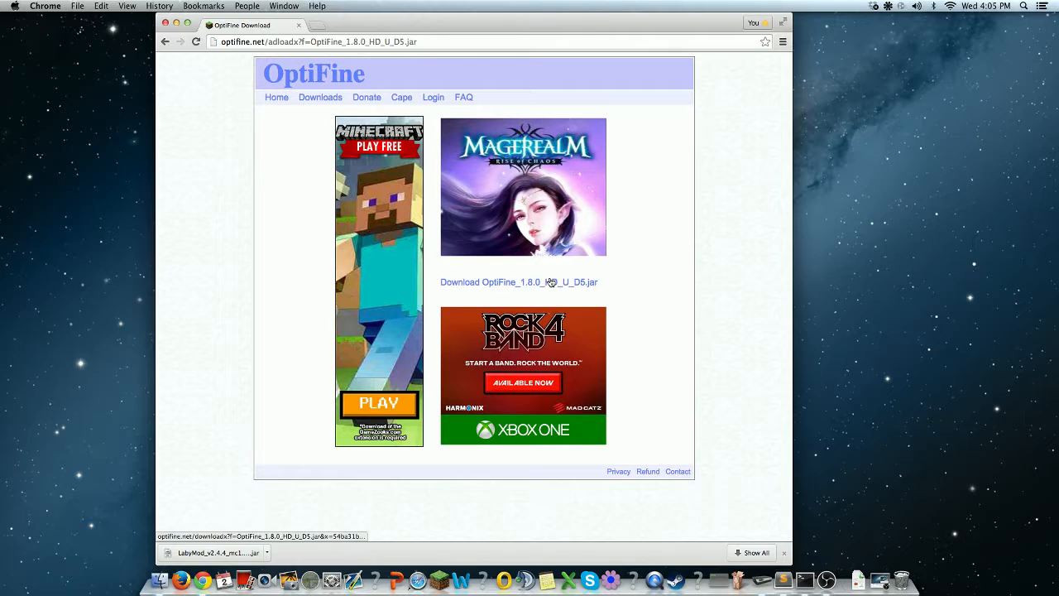
pyautogui.click(516, 281)
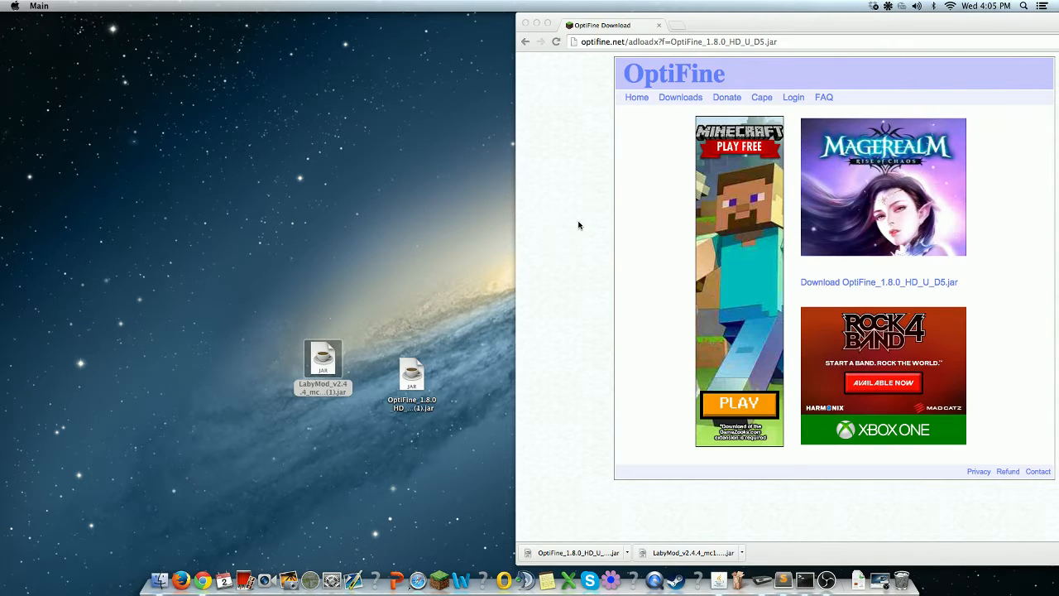
# Run the downloaded LabyMod 2.4.4 installer jar and start adding extra mods.
pyautogui.doubleClick(321, 361)
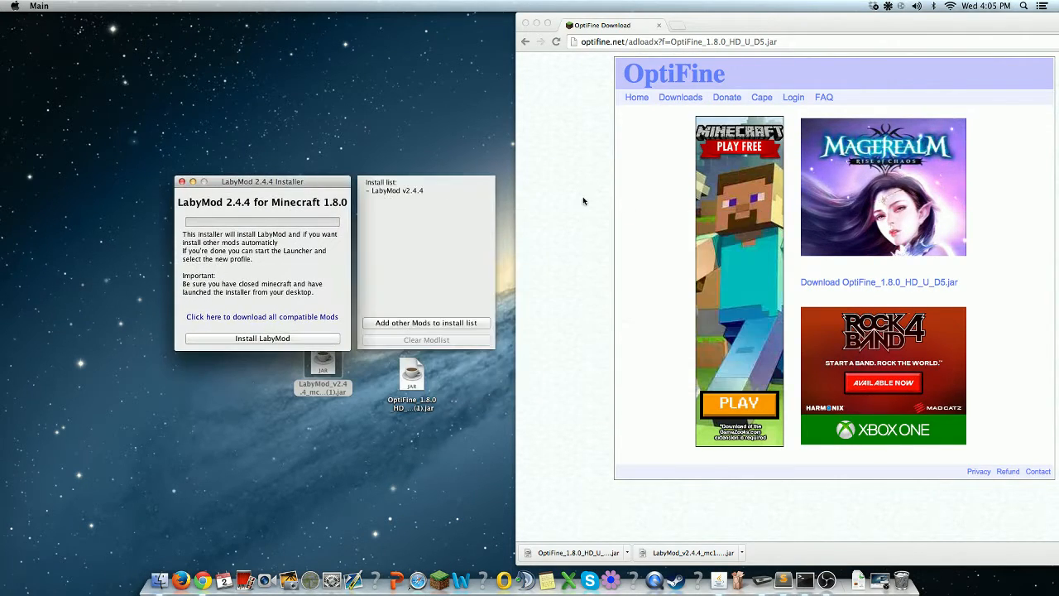
pyautogui.moveTo(433, 192)
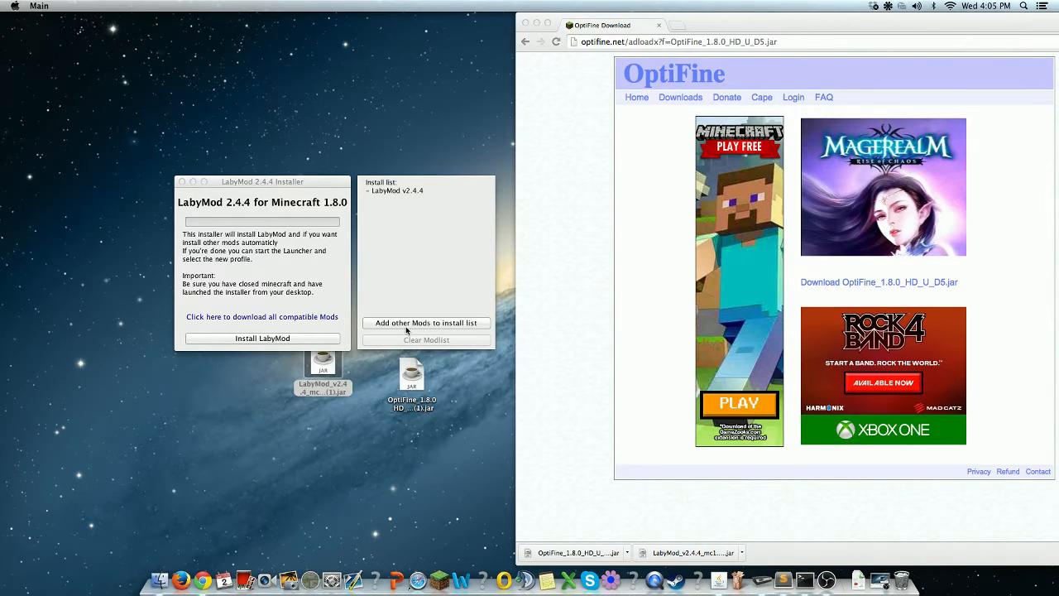
pyautogui.click(425, 323)
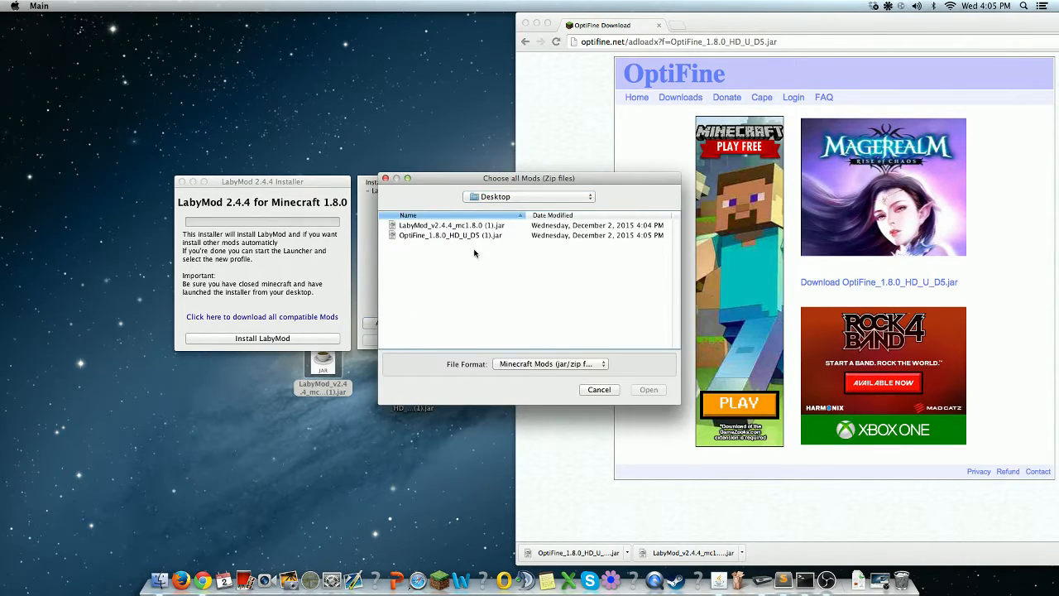
# Add the desktop OptiFine HD U D5 jar to the install list beneath LabyMod v2.4.4.
pyautogui.click(450, 235)
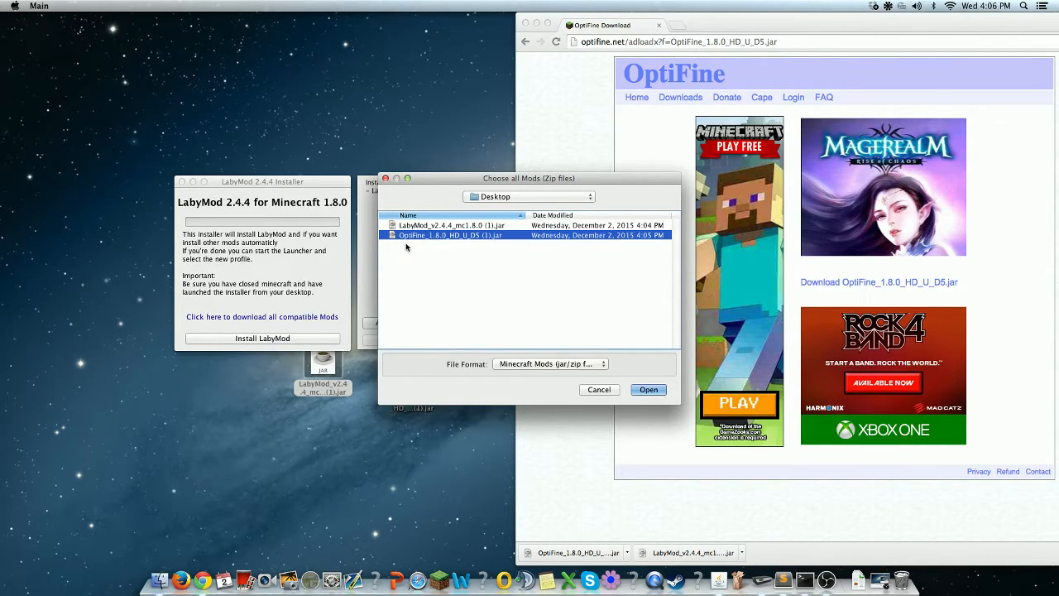
pyautogui.moveTo(647, 366)
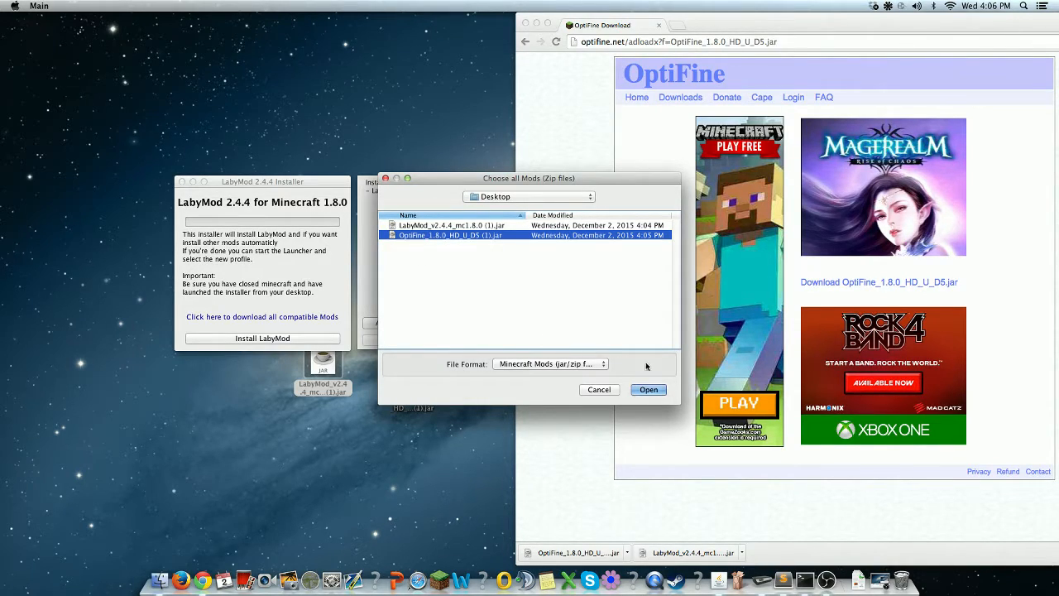
pyautogui.click(648, 389)
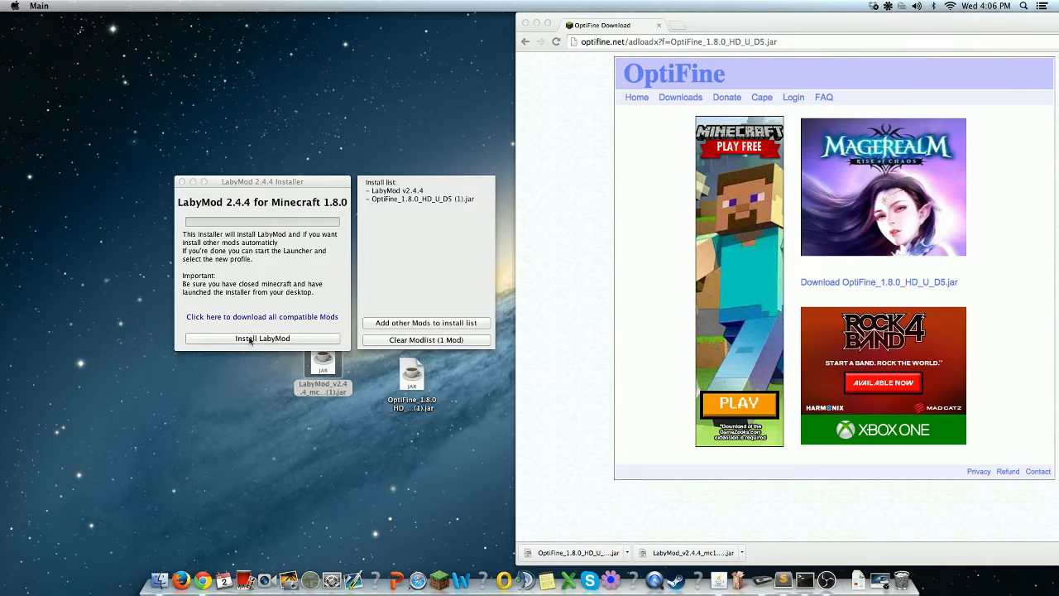
pyautogui.moveTo(270, 348)
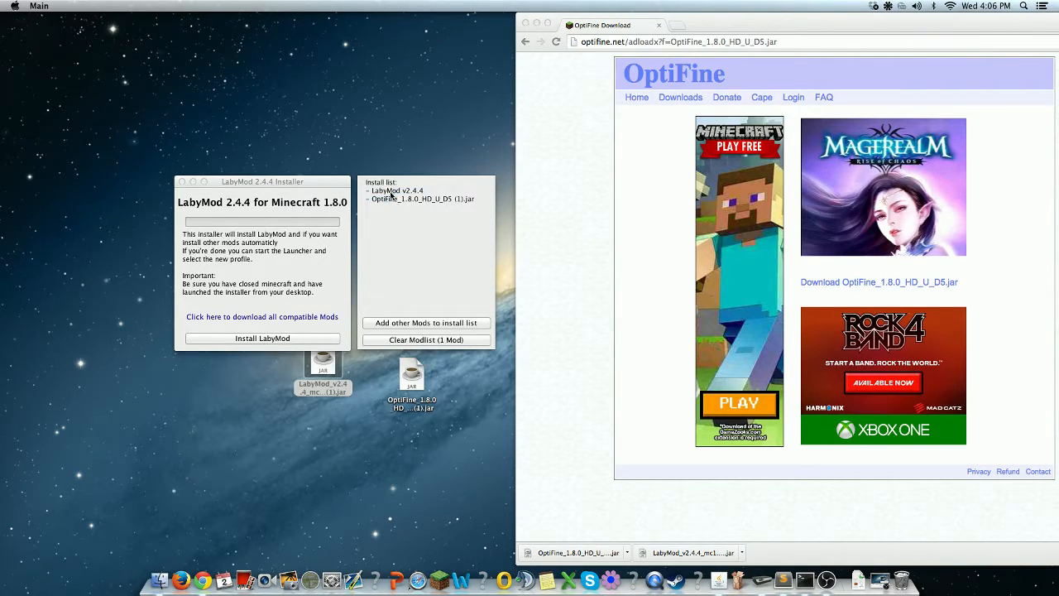
pyautogui.moveTo(321, 285)
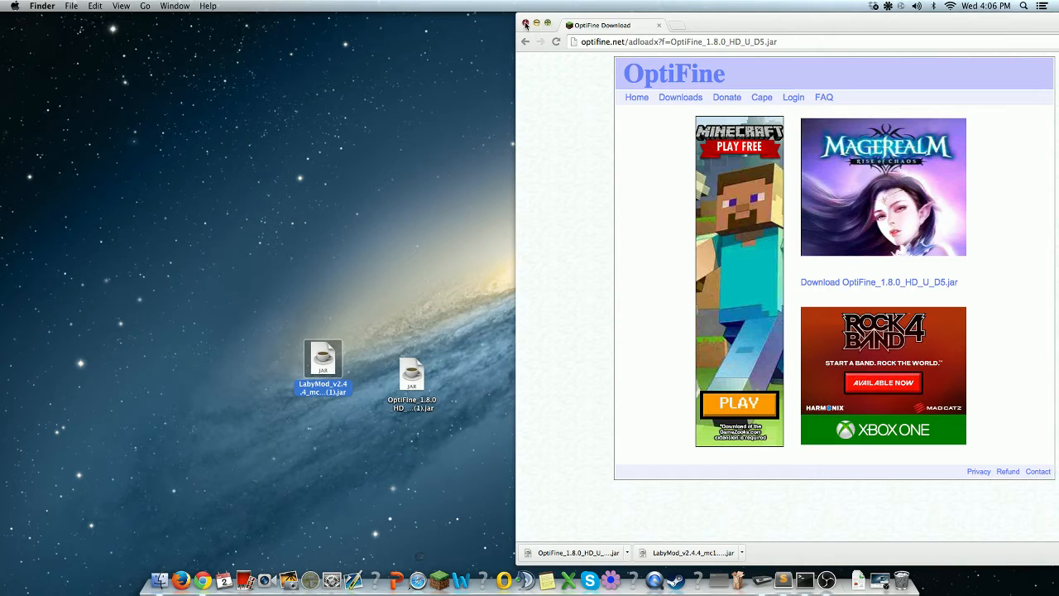
# Start the Minecraft Launcher and select LabyMod as the launch profile.
pyautogui.click(529, 25)
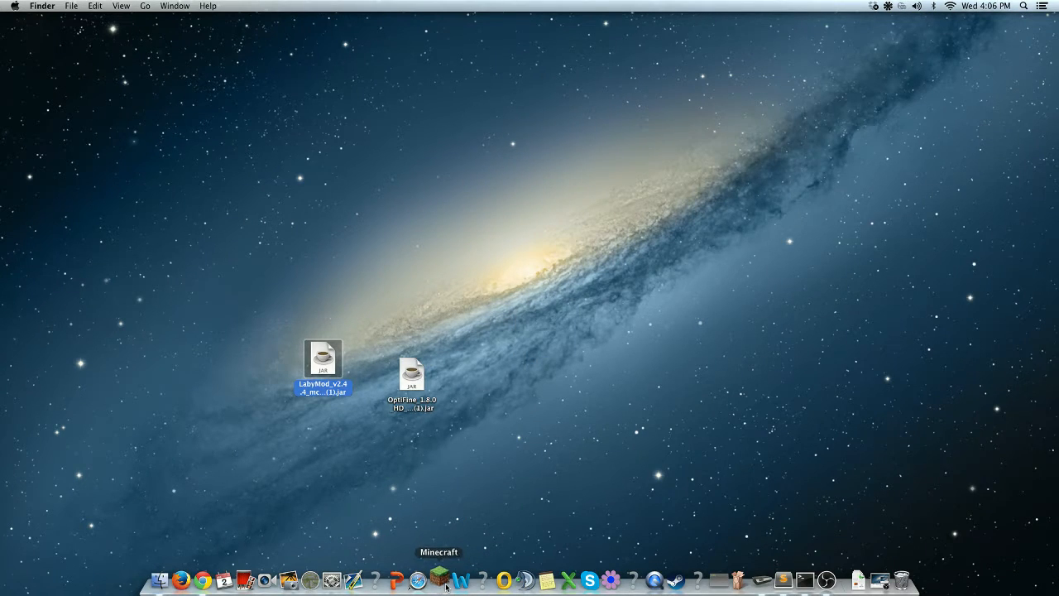
pyautogui.click(437, 576)
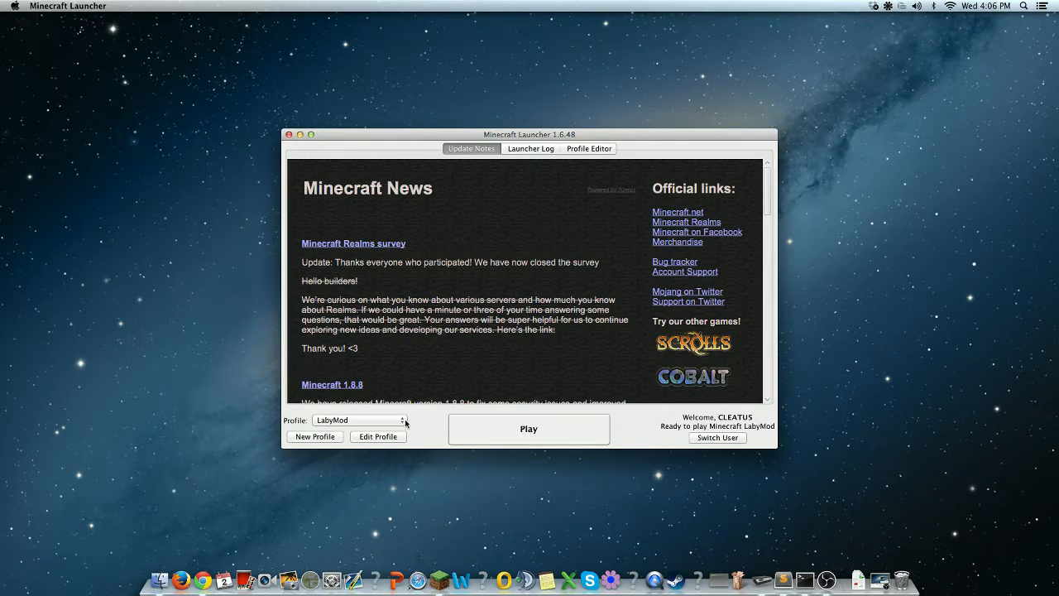
pyautogui.click(359, 420)
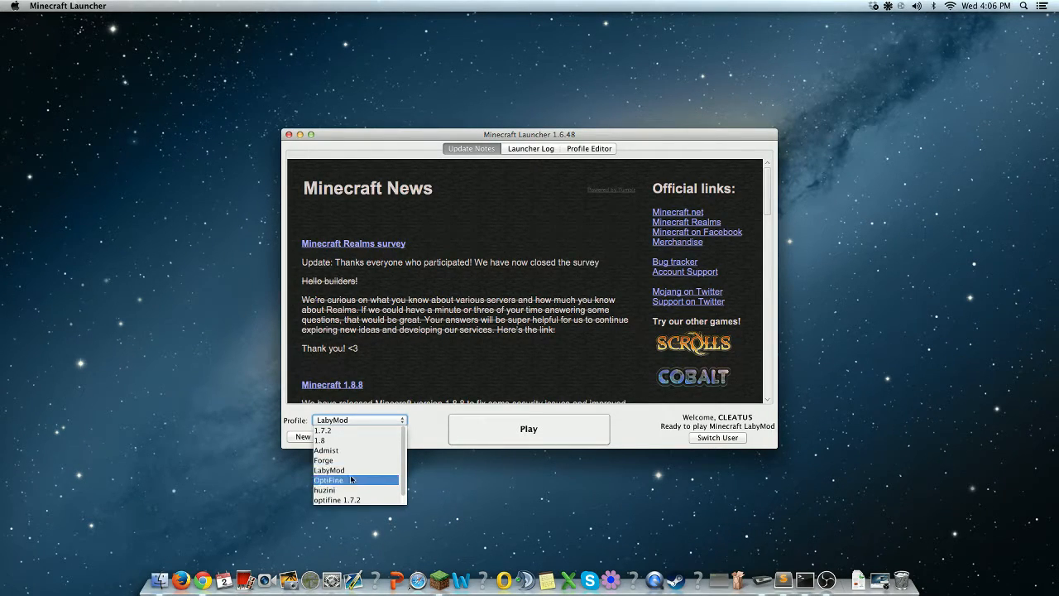
pyautogui.click(331, 470)
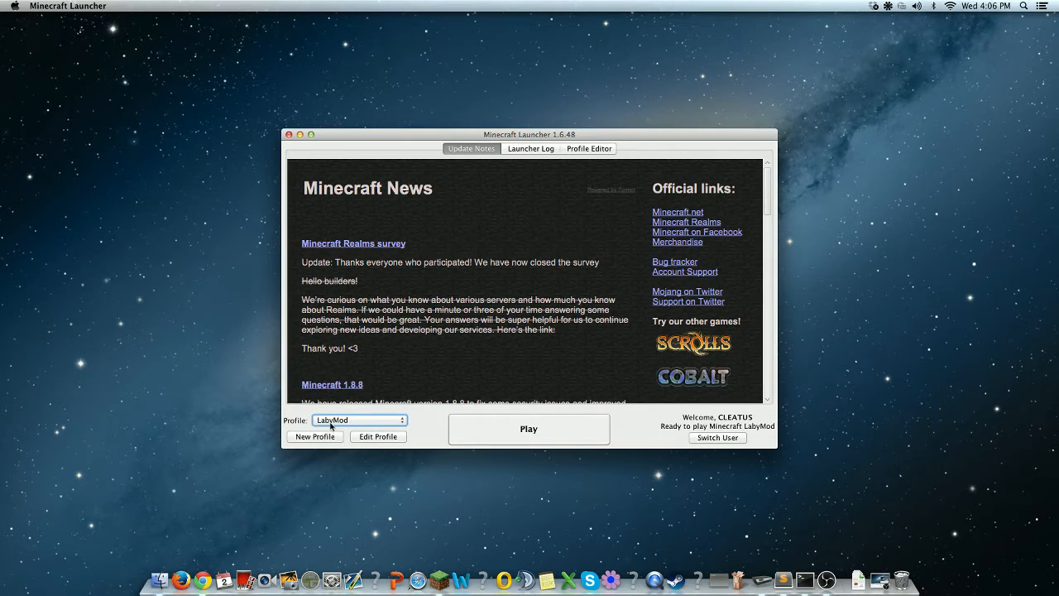
pyautogui.click(358, 421)
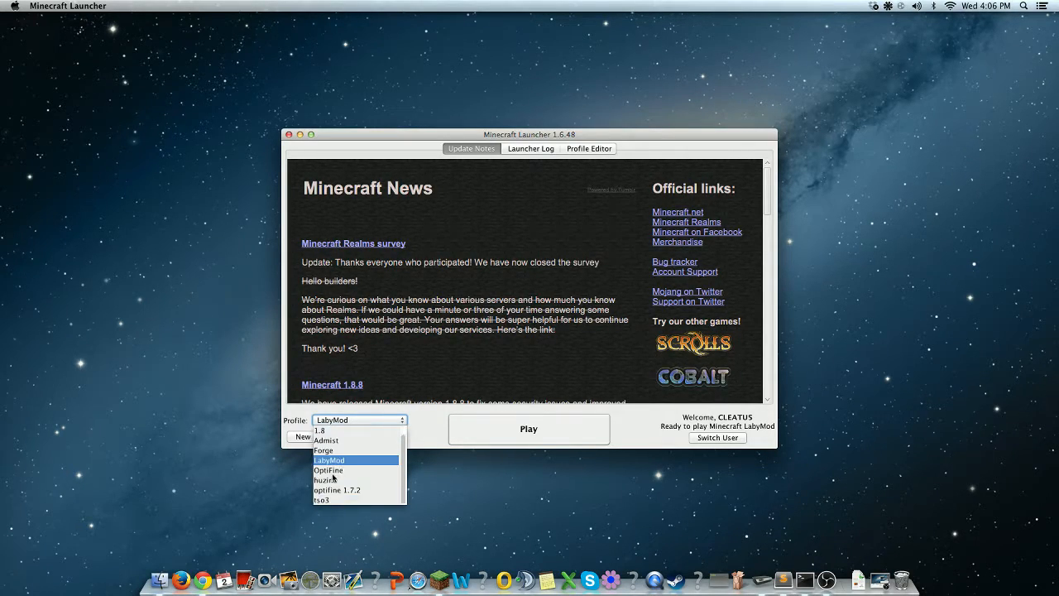
pyautogui.click(329, 460)
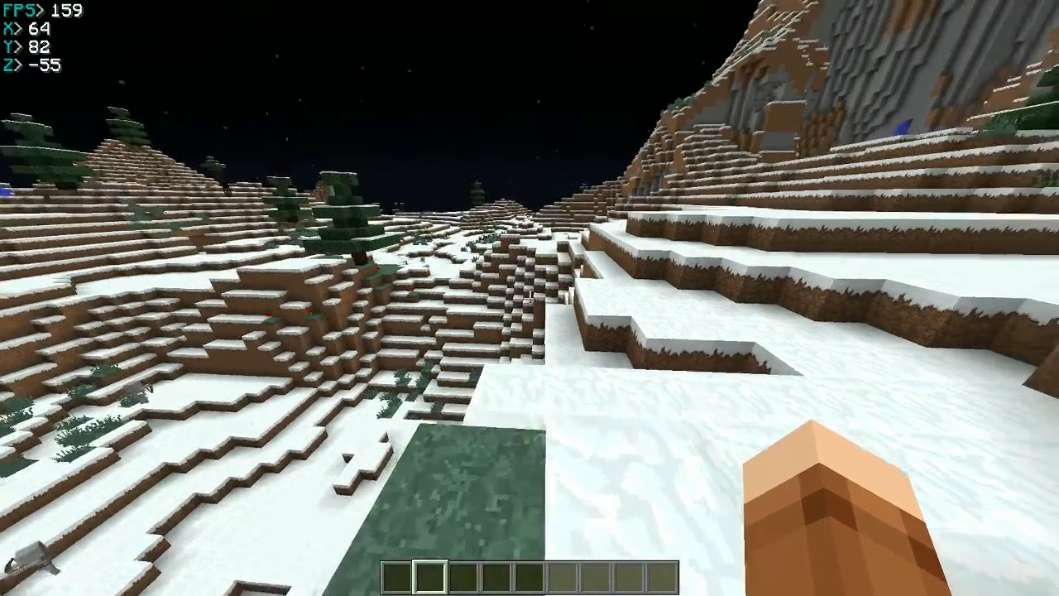
# Pause the game and reach the LabyMod Settings Show/Hide page with FPS on.
pyautogui.press('escape')
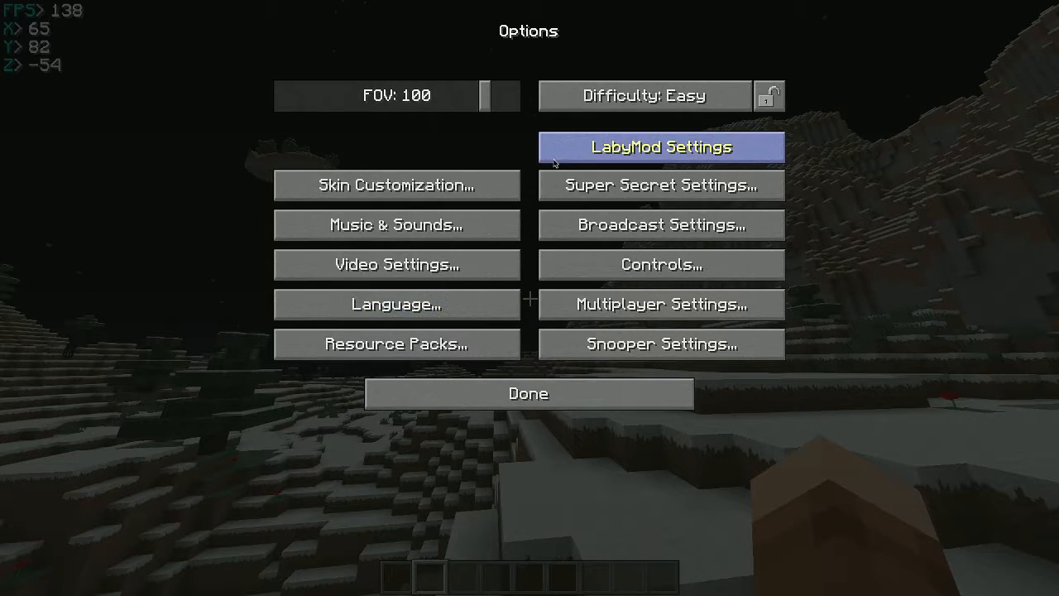
pyautogui.click(659, 146)
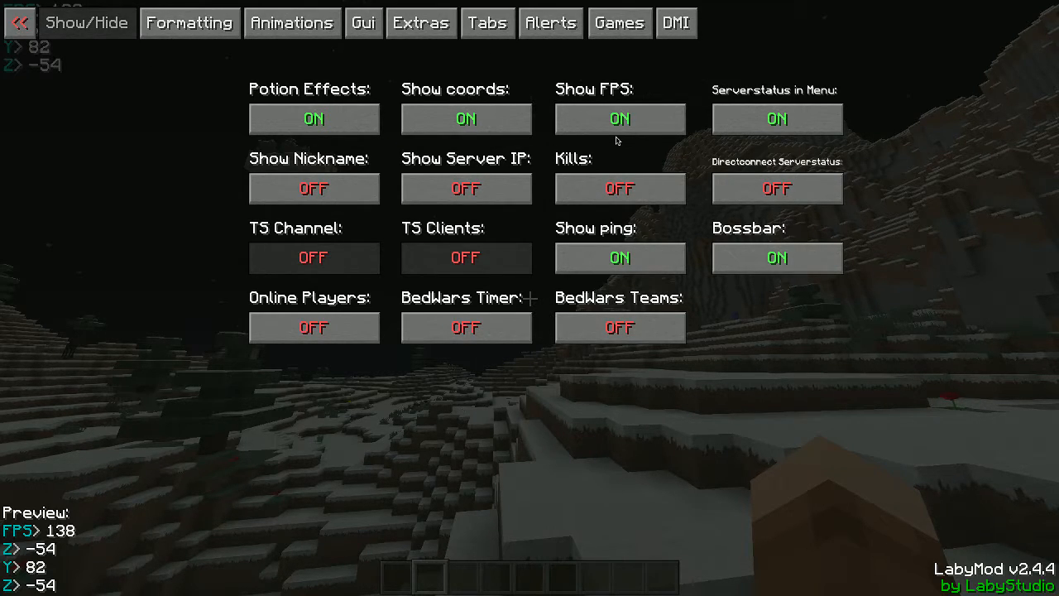
# Go to the LabyMod Extras page where Smooth FPS is switched on.
pyautogui.click(364, 24)
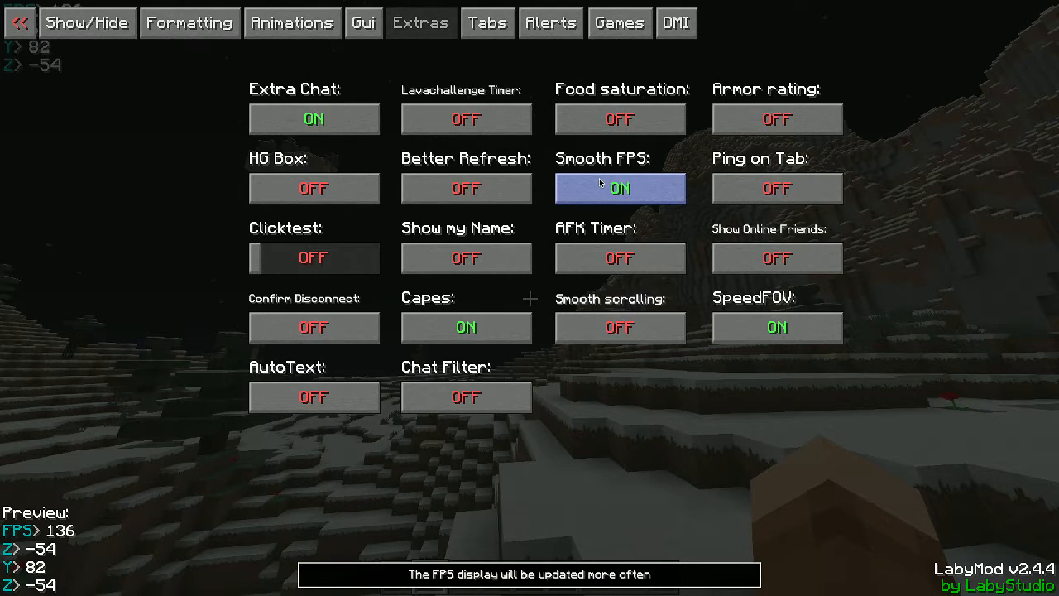
pyautogui.moveTo(701, 188)
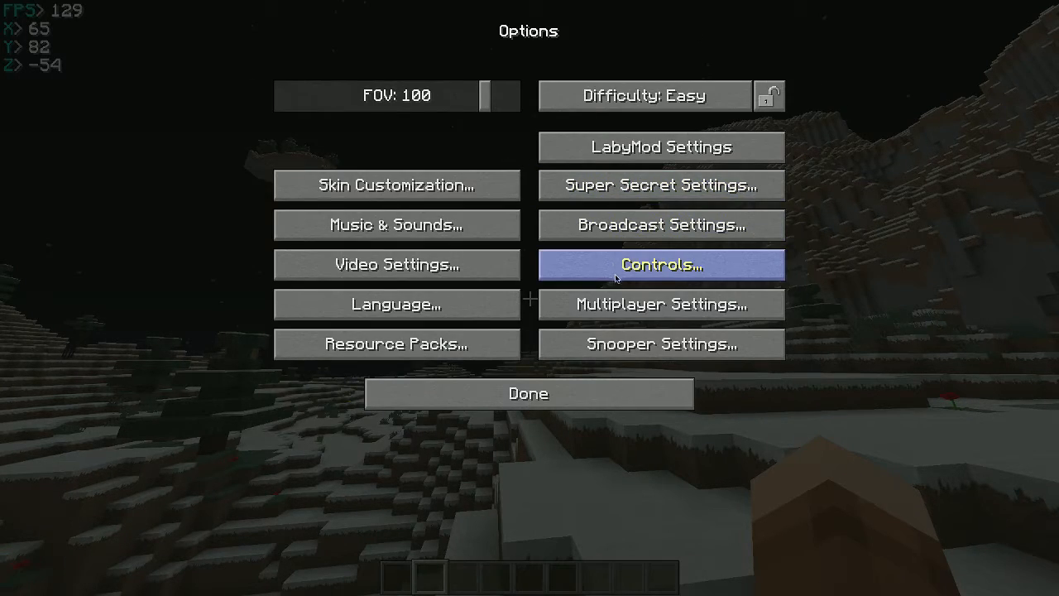
pyautogui.moveTo(493, 291)
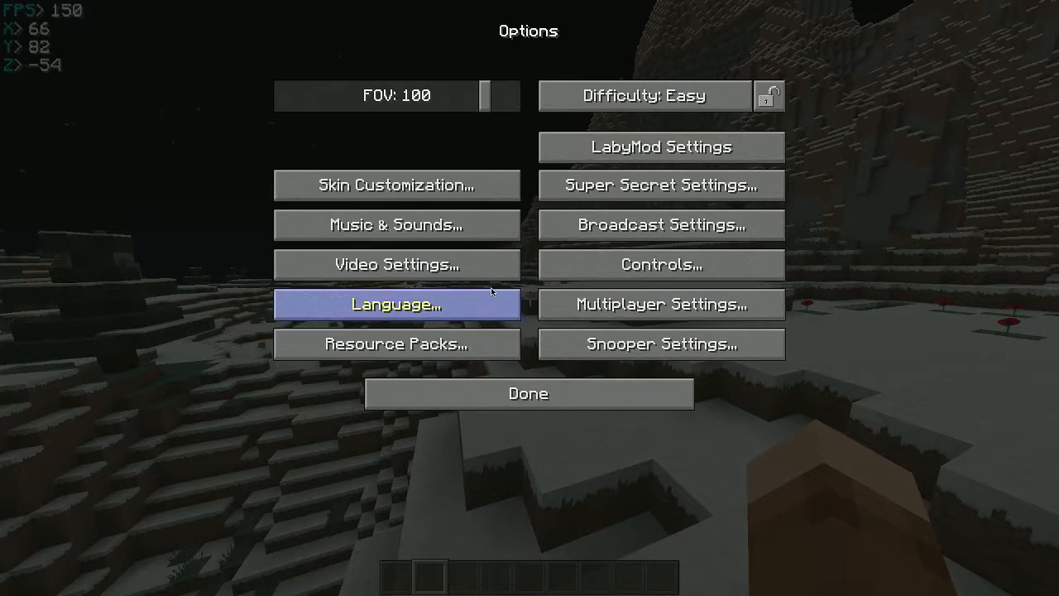
# Confirm Use VBOs is ON in Video Settings and resume the snowy world.
pyautogui.click(397, 265)
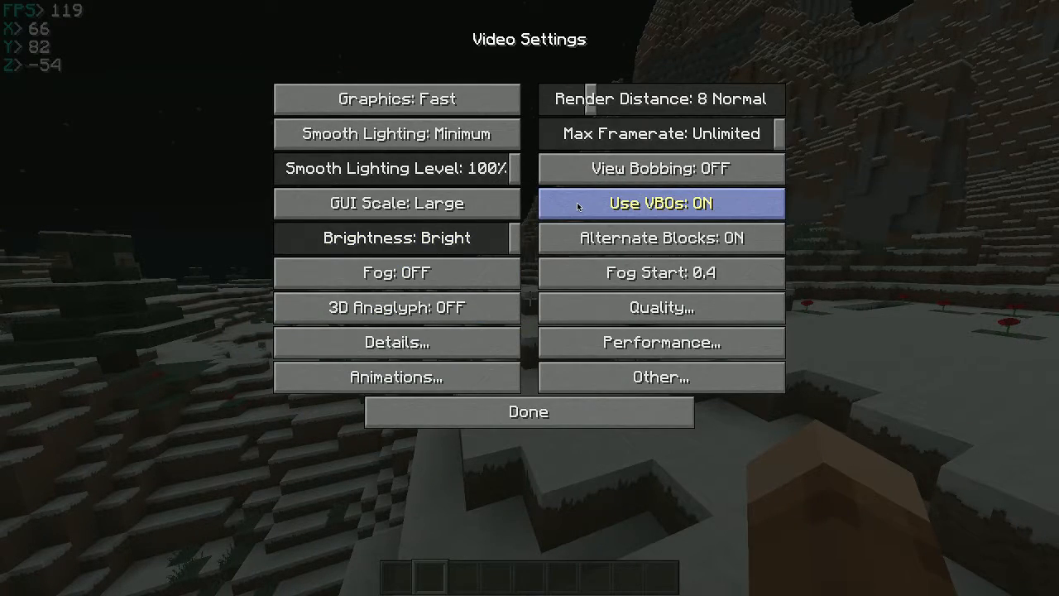
pyautogui.click(528, 412)
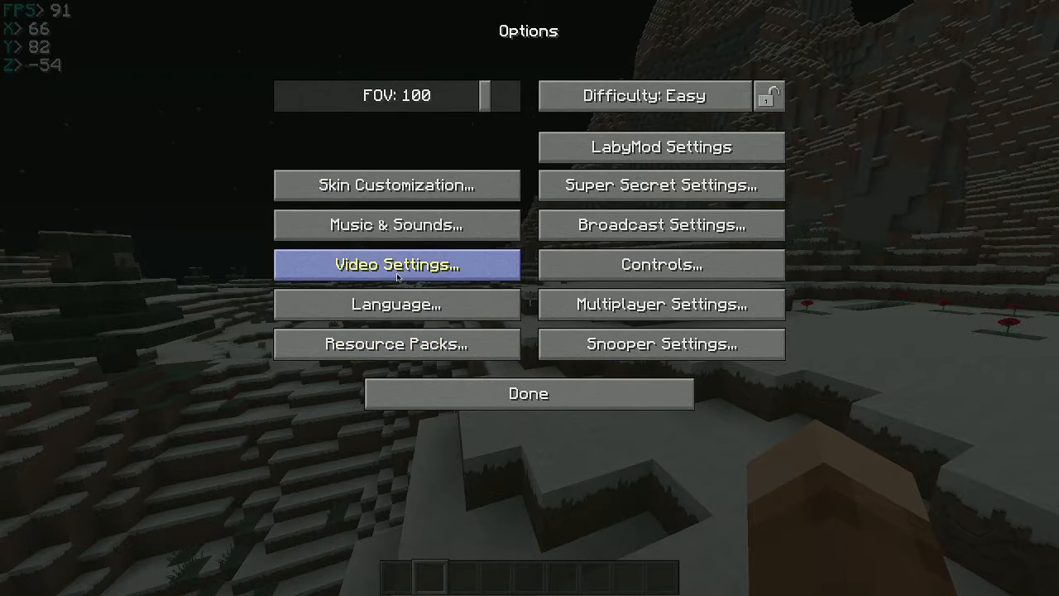
pyautogui.click(397, 265)
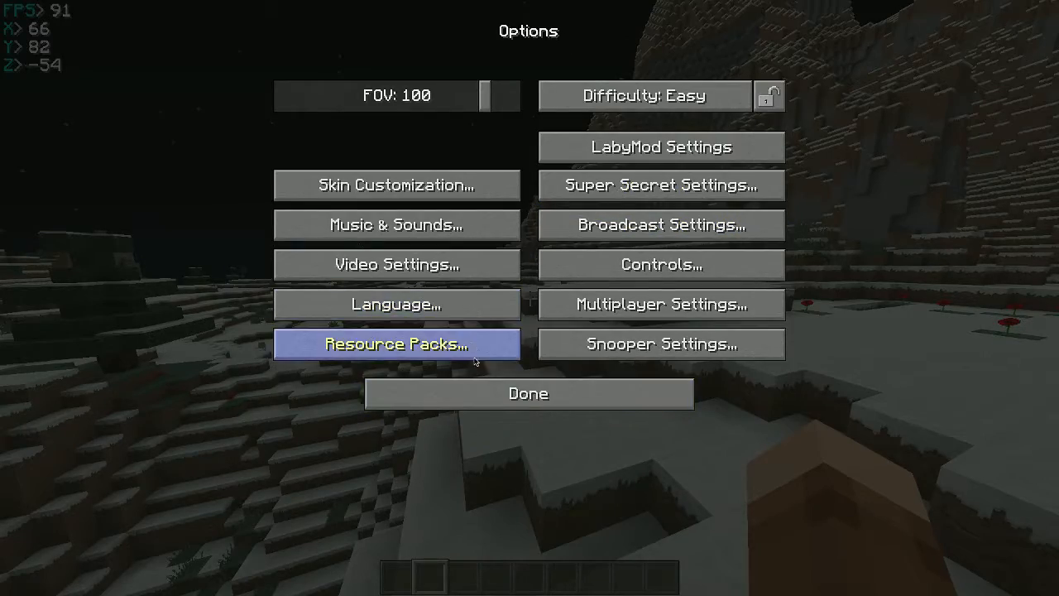
pyautogui.click(528, 393)
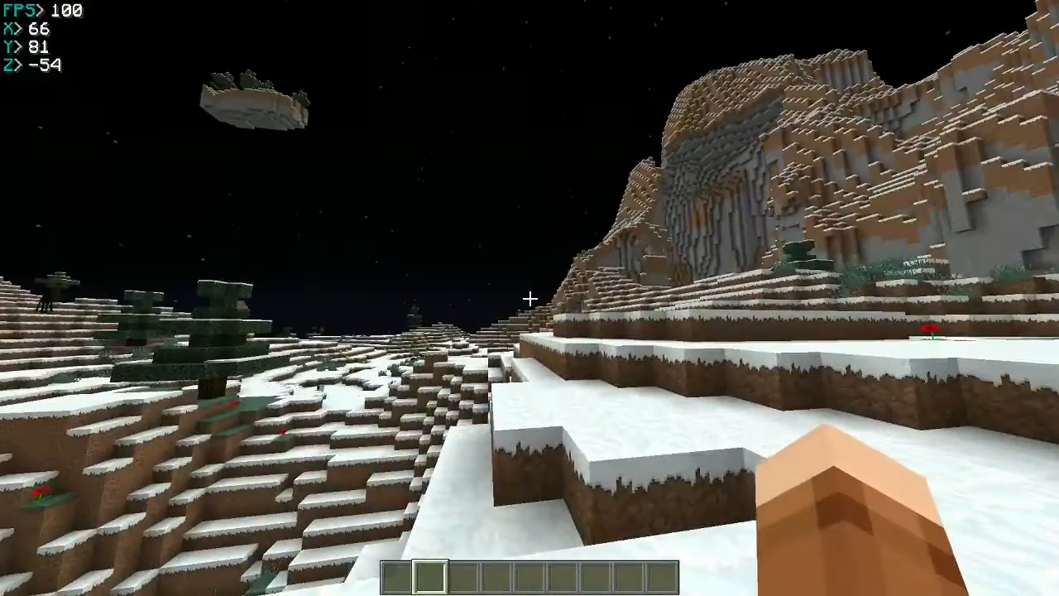